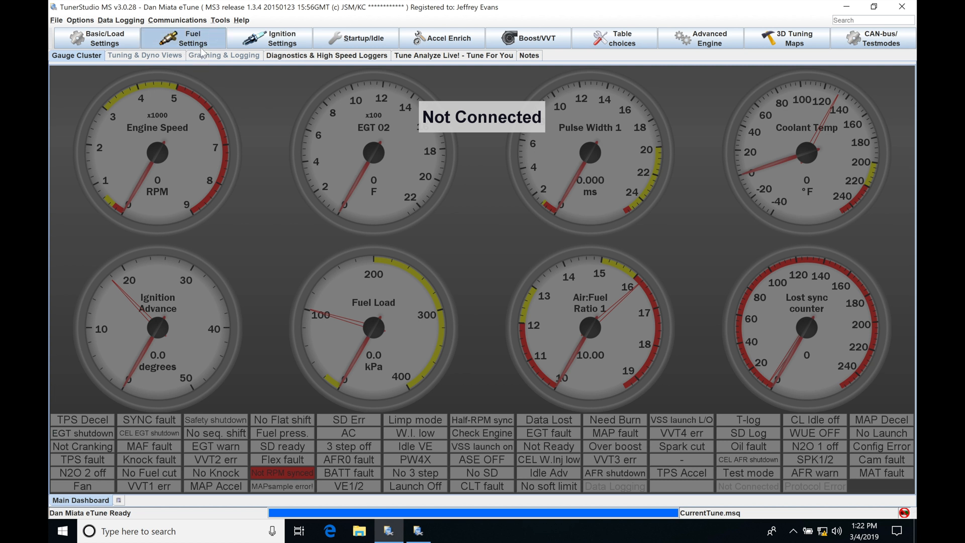
Step: Compare the Fuel Settings list between the MS3 tune and the MS2 project
click(183, 37)
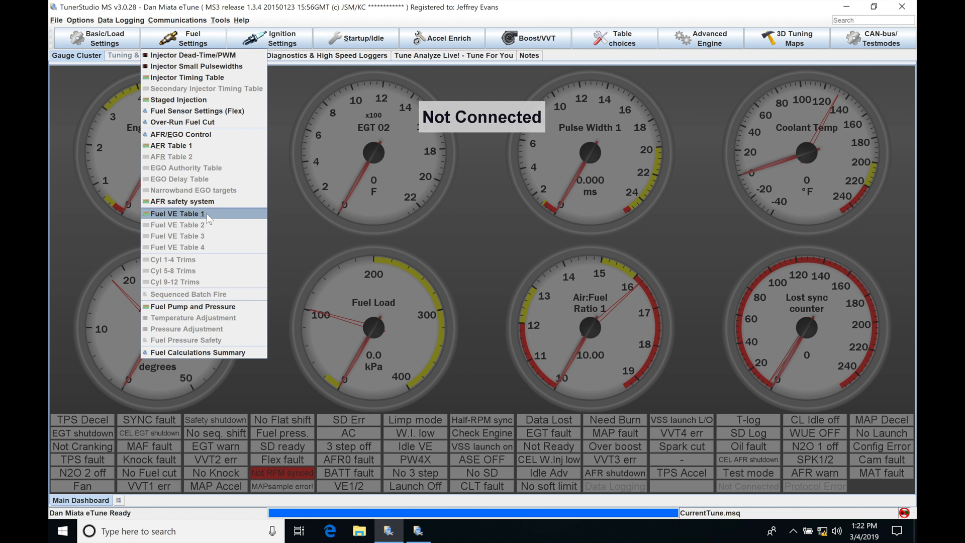
mouse_move(187, 78)
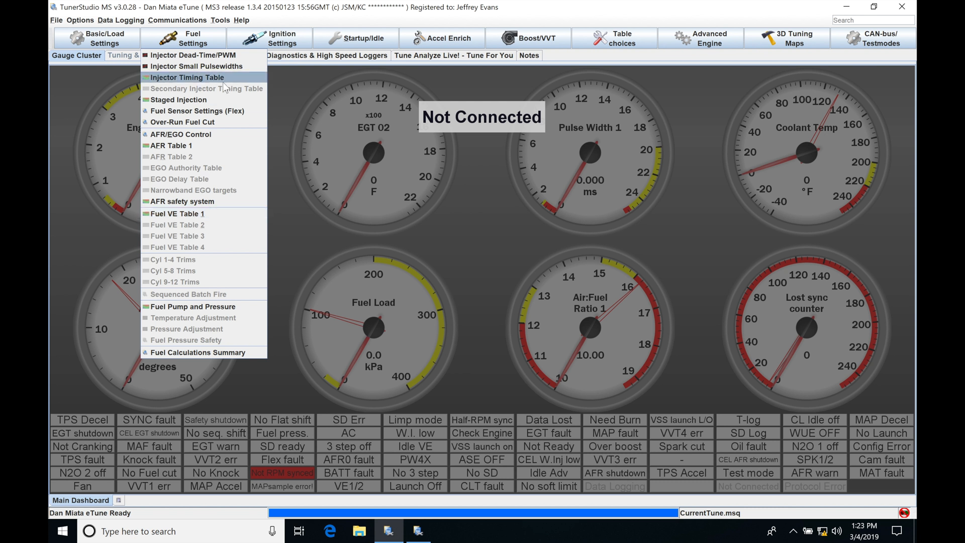
click(465, 265)
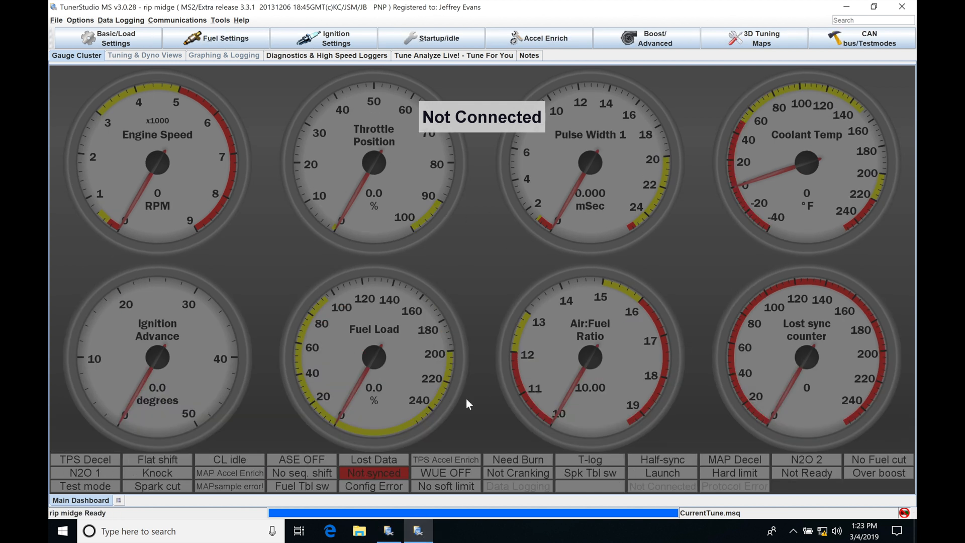
mouse_move(269, 100)
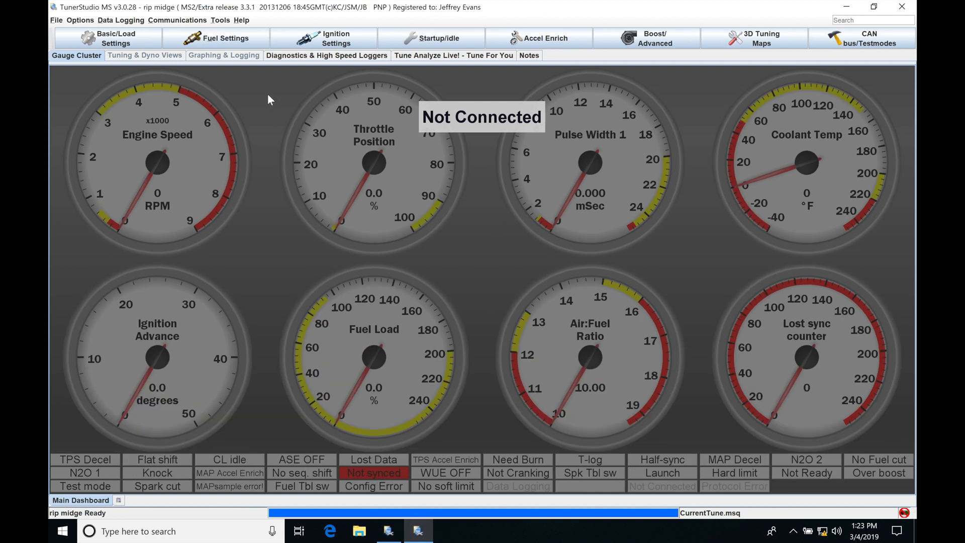
click(221, 37)
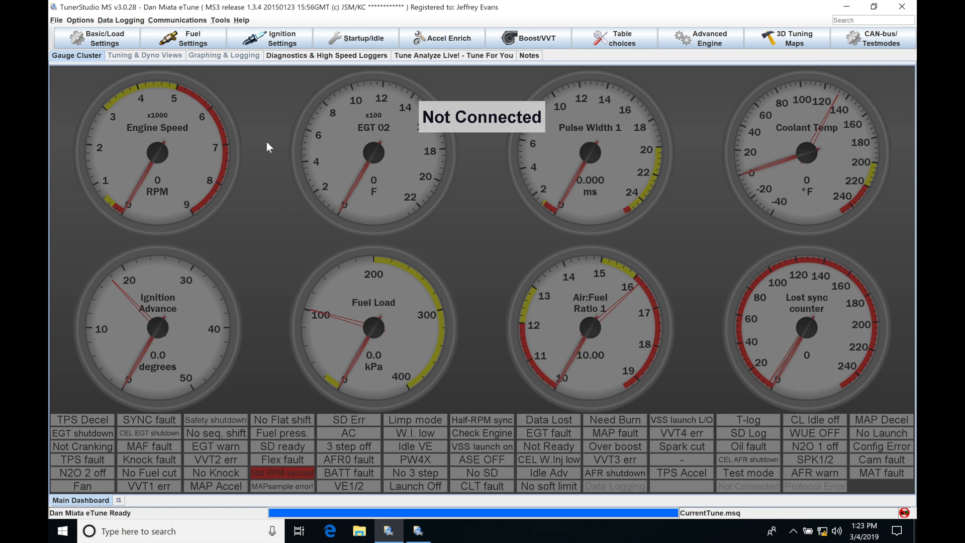
click(193, 37)
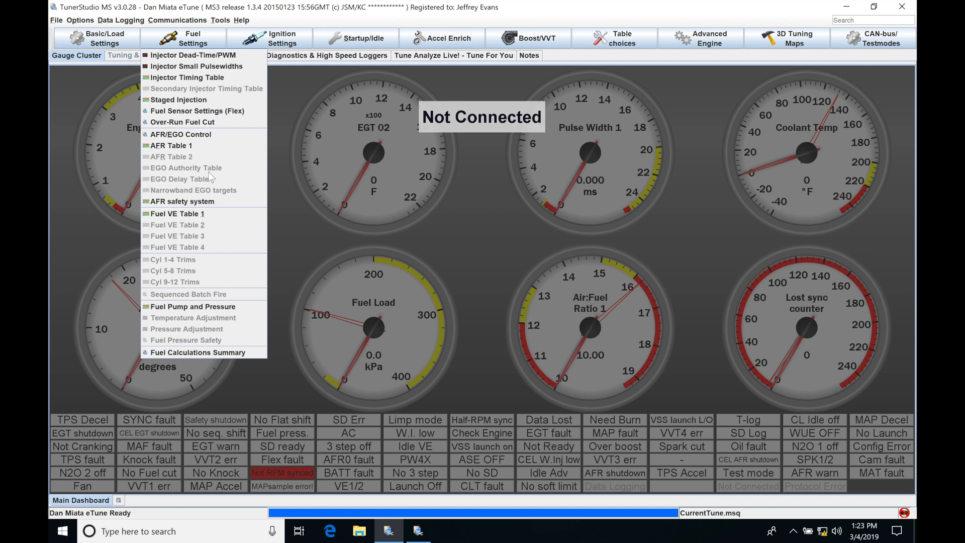
click(286, 136)
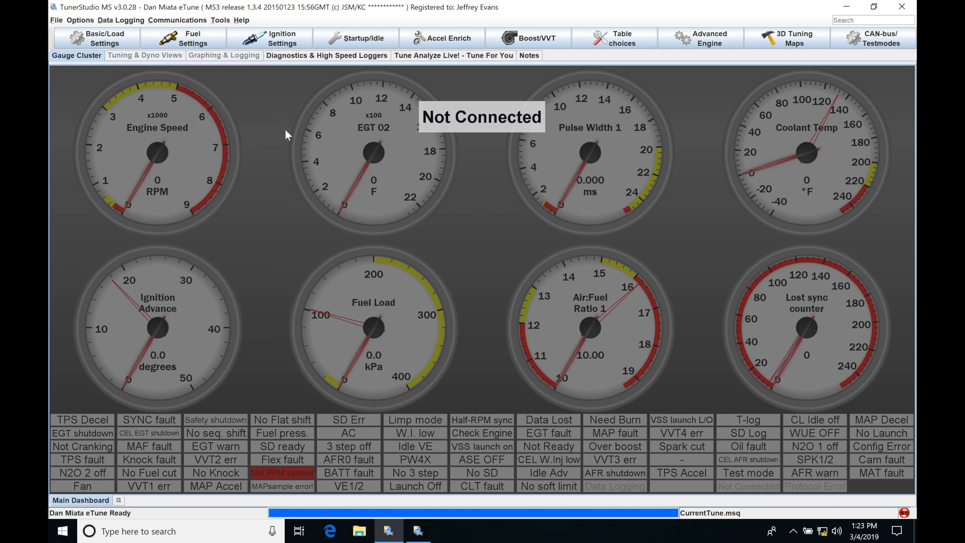
Step: Compare the Ignition Settings list between the MS3 tune and the MS2 project, ending on MS3
click(270, 38)
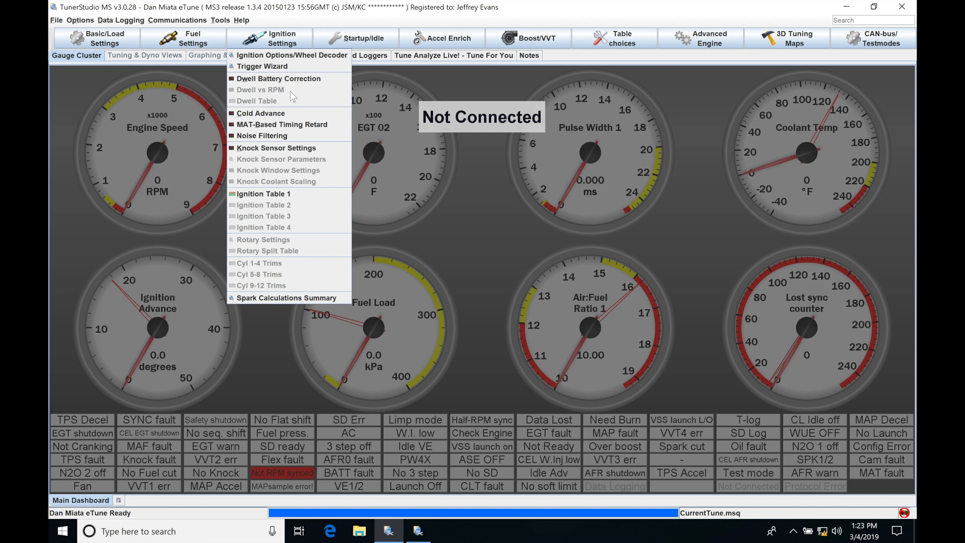
mouse_move(393, 258)
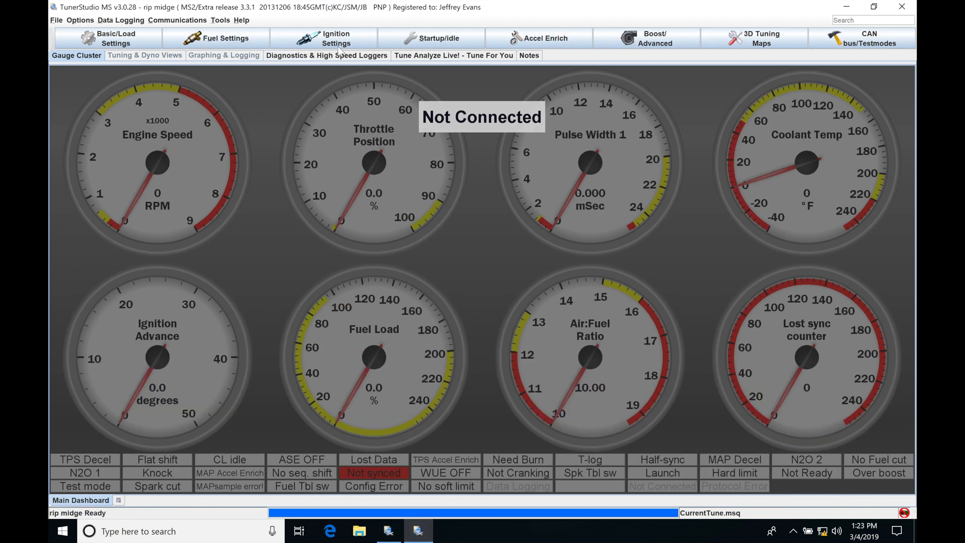
click(336, 38)
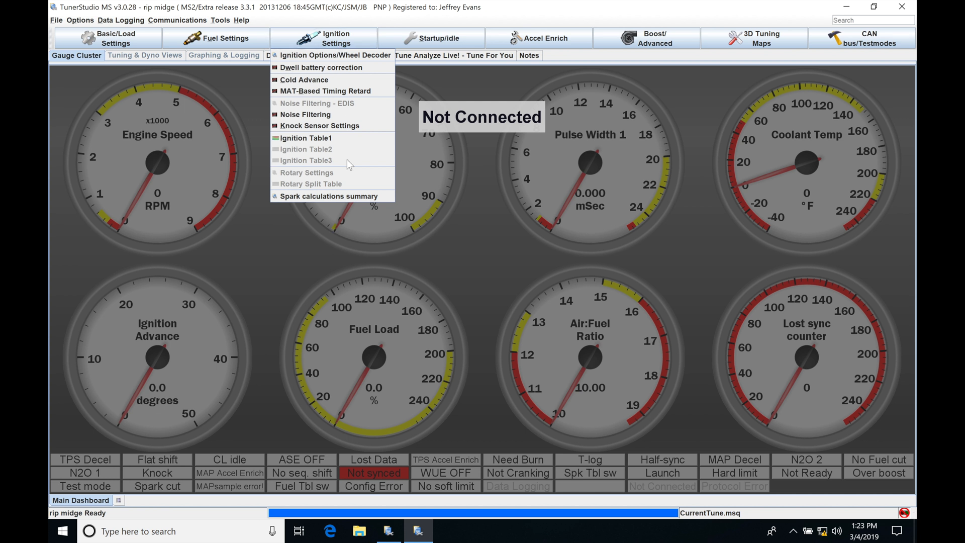
mouse_move(399, 393)
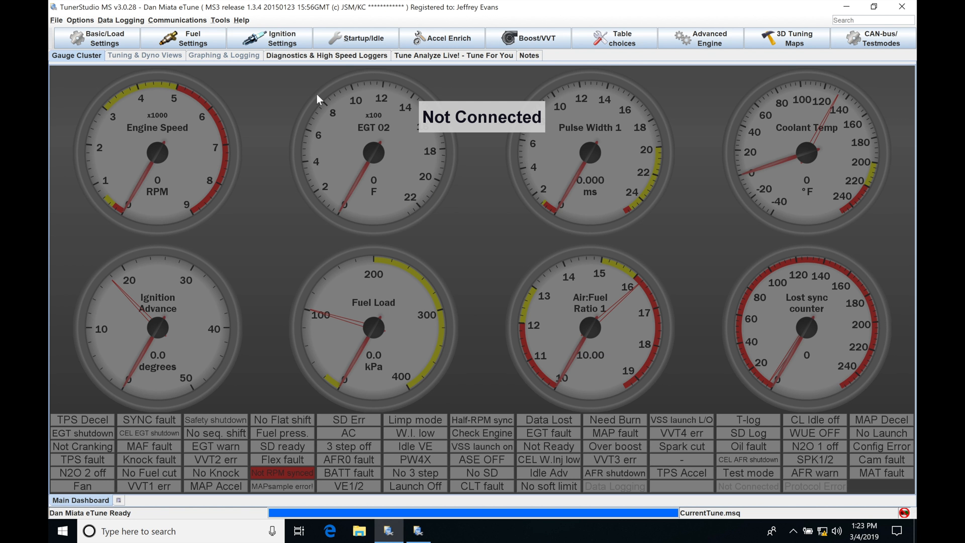
click(281, 37)
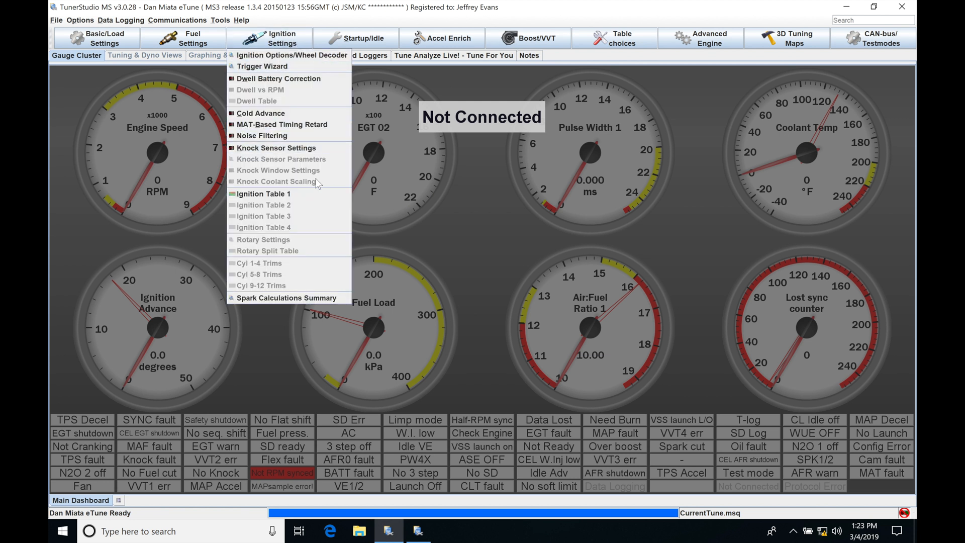
mouse_move(293, 54)
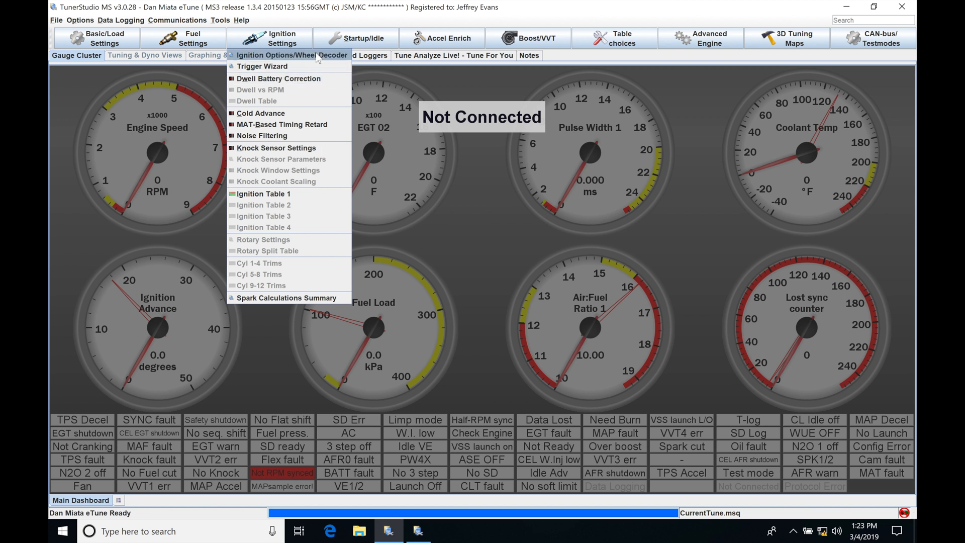
Step: Set Use Dwell Table to On in Ignition Options / Wheel Decoder and close it
click(291, 54)
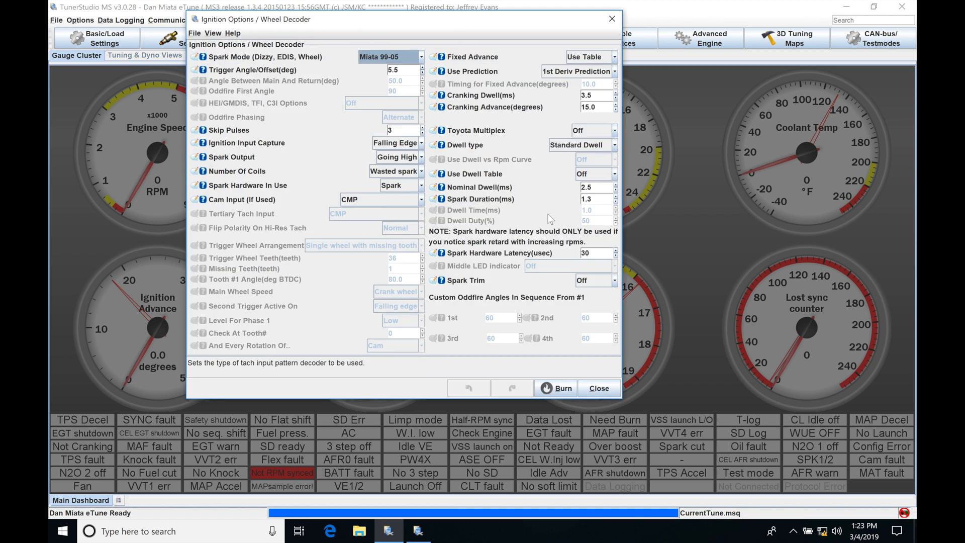
mouse_move(542, 220)
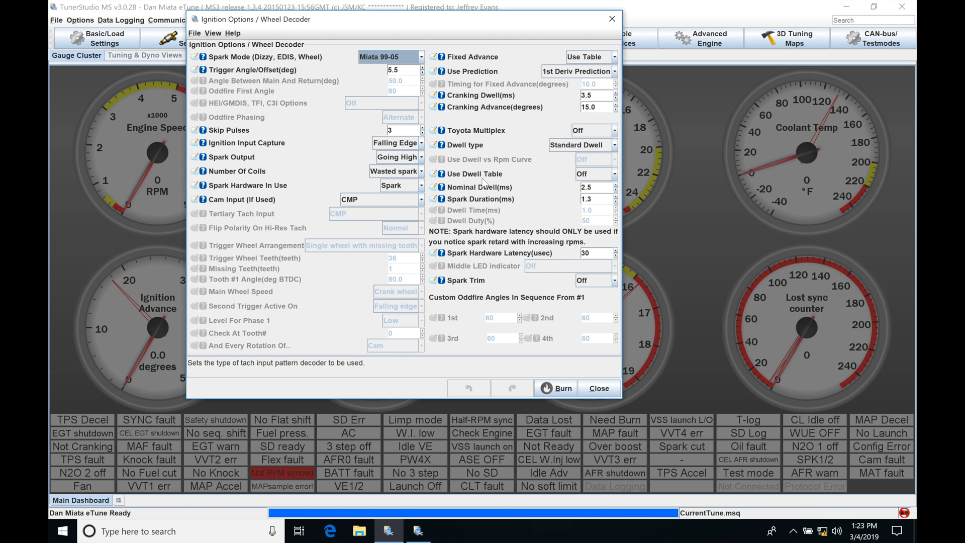
click(613, 174)
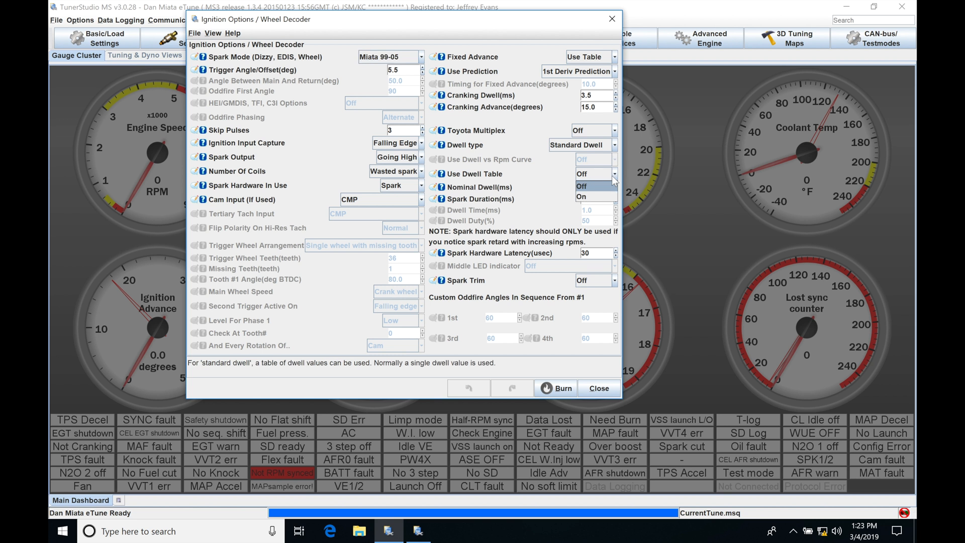
click(594, 174)
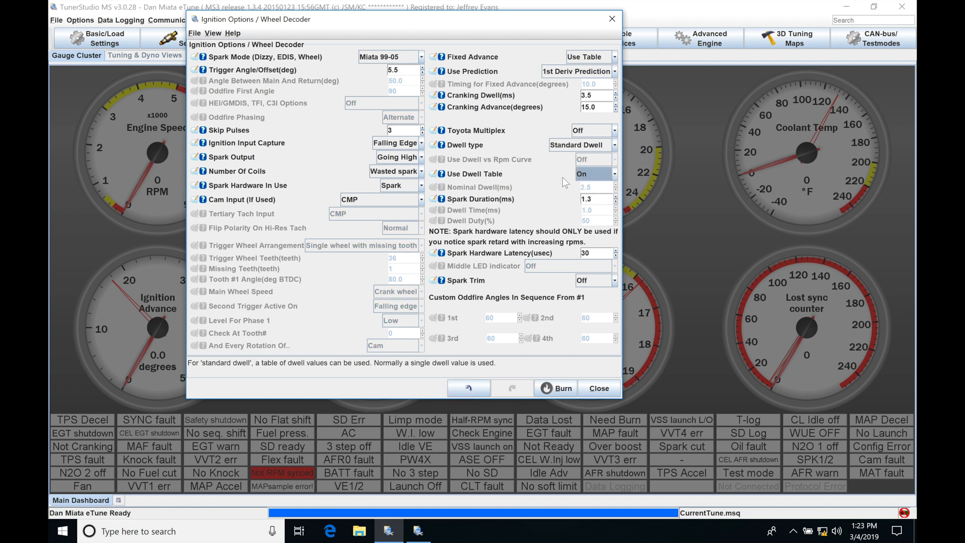
click(597, 388)
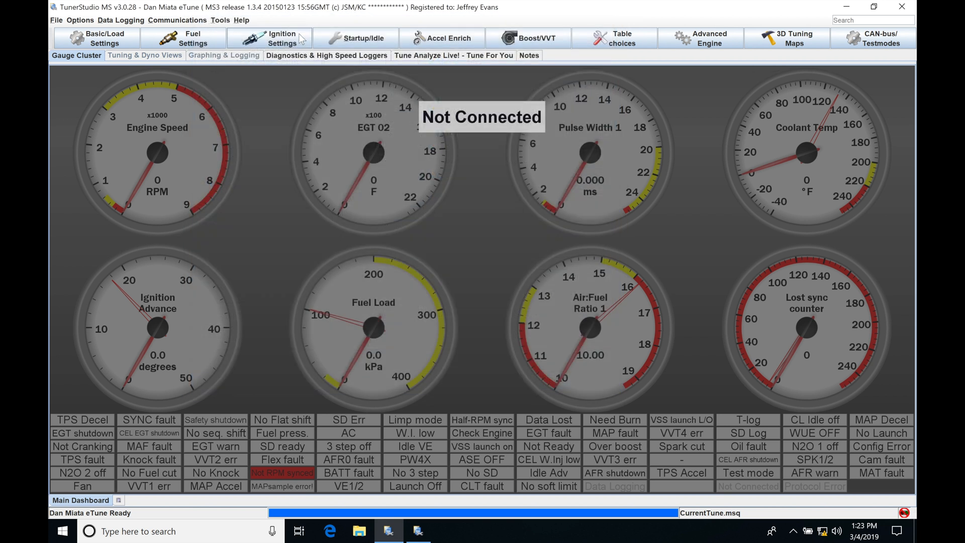
Step: Bring up the Dwell Table showing 2.5 ms across 500–8000 rpm and 20–255 kPa
click(280, 37)
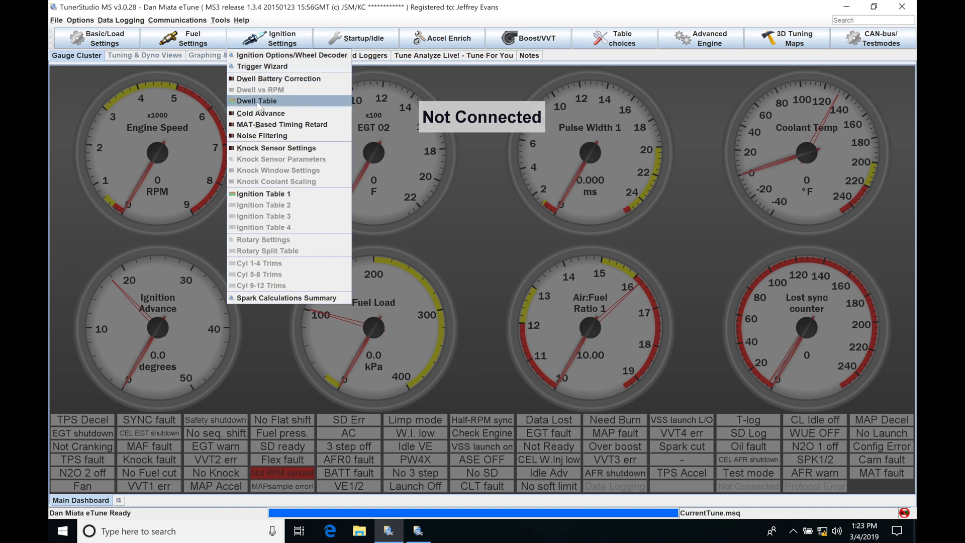
click(256, 101)
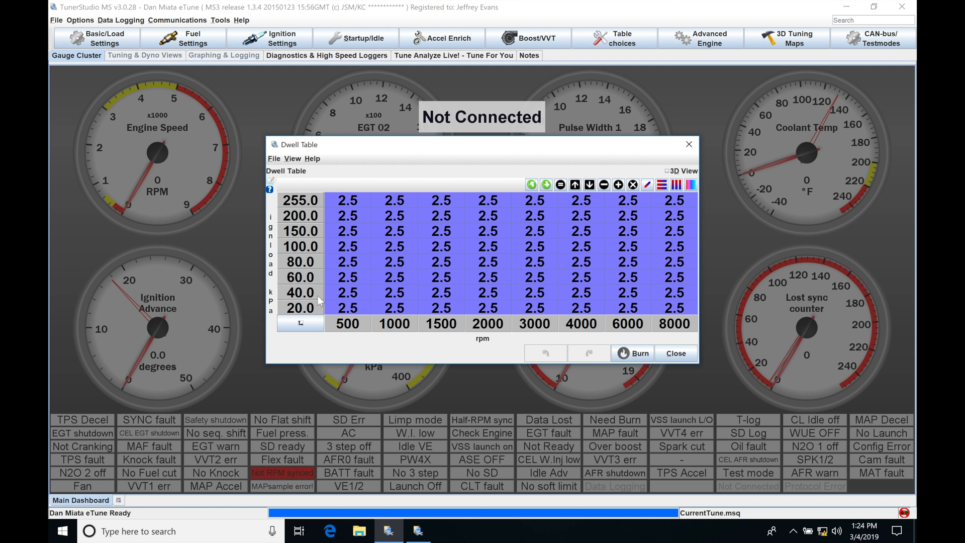
mouse_move(513, 328)
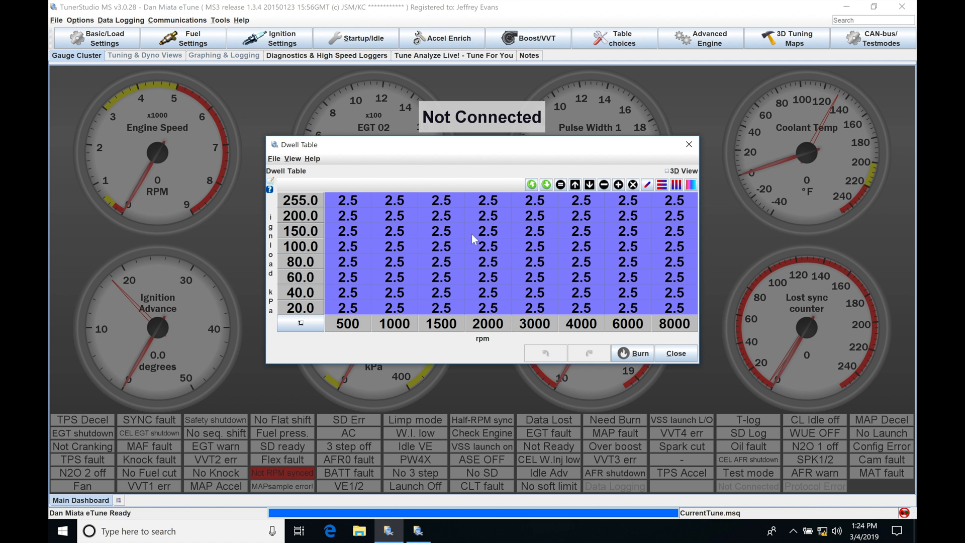
mouse_move(424, 226)
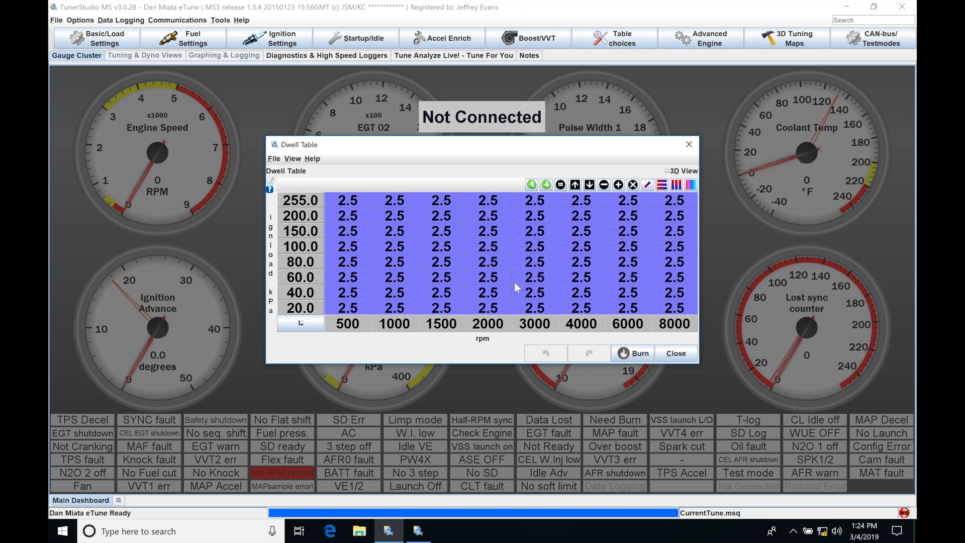
mouse_move(450, 229)
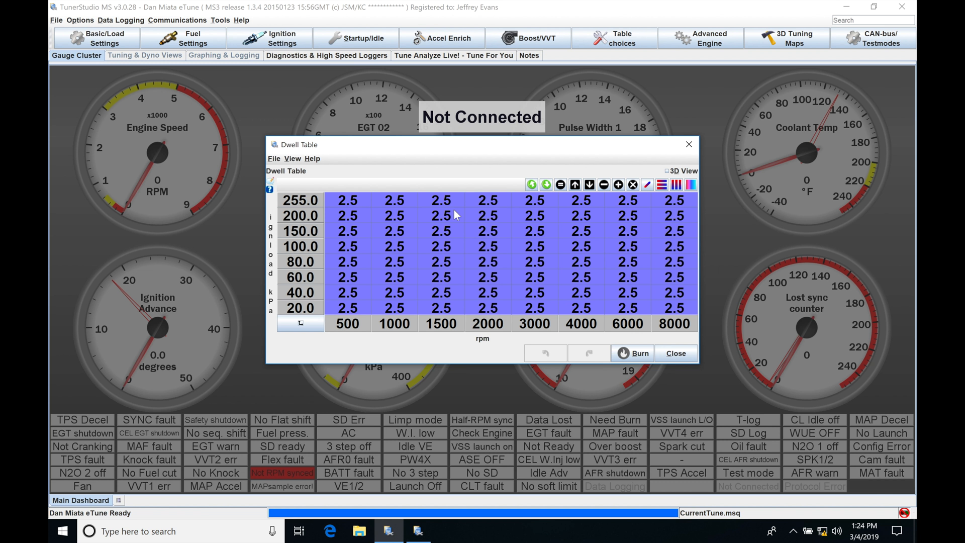
mouse_move(463, 223)
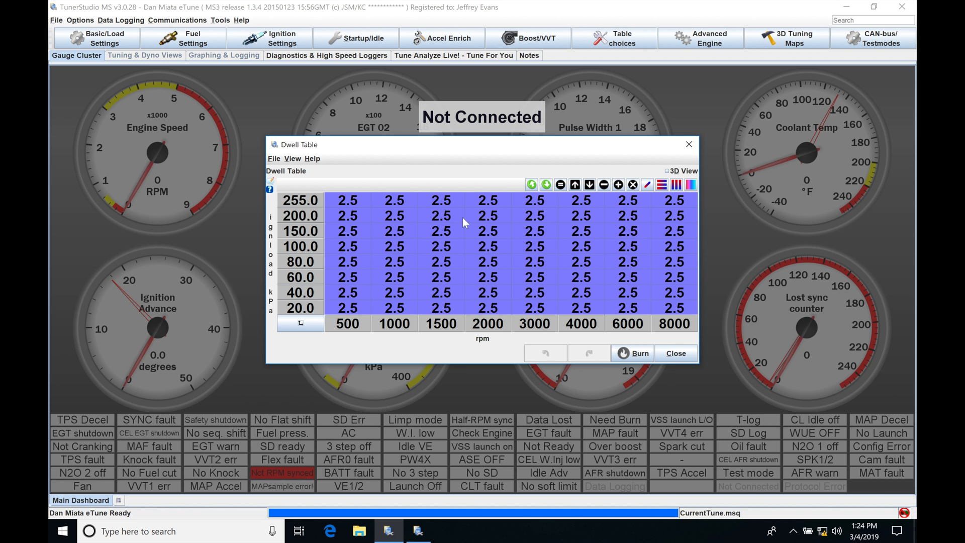